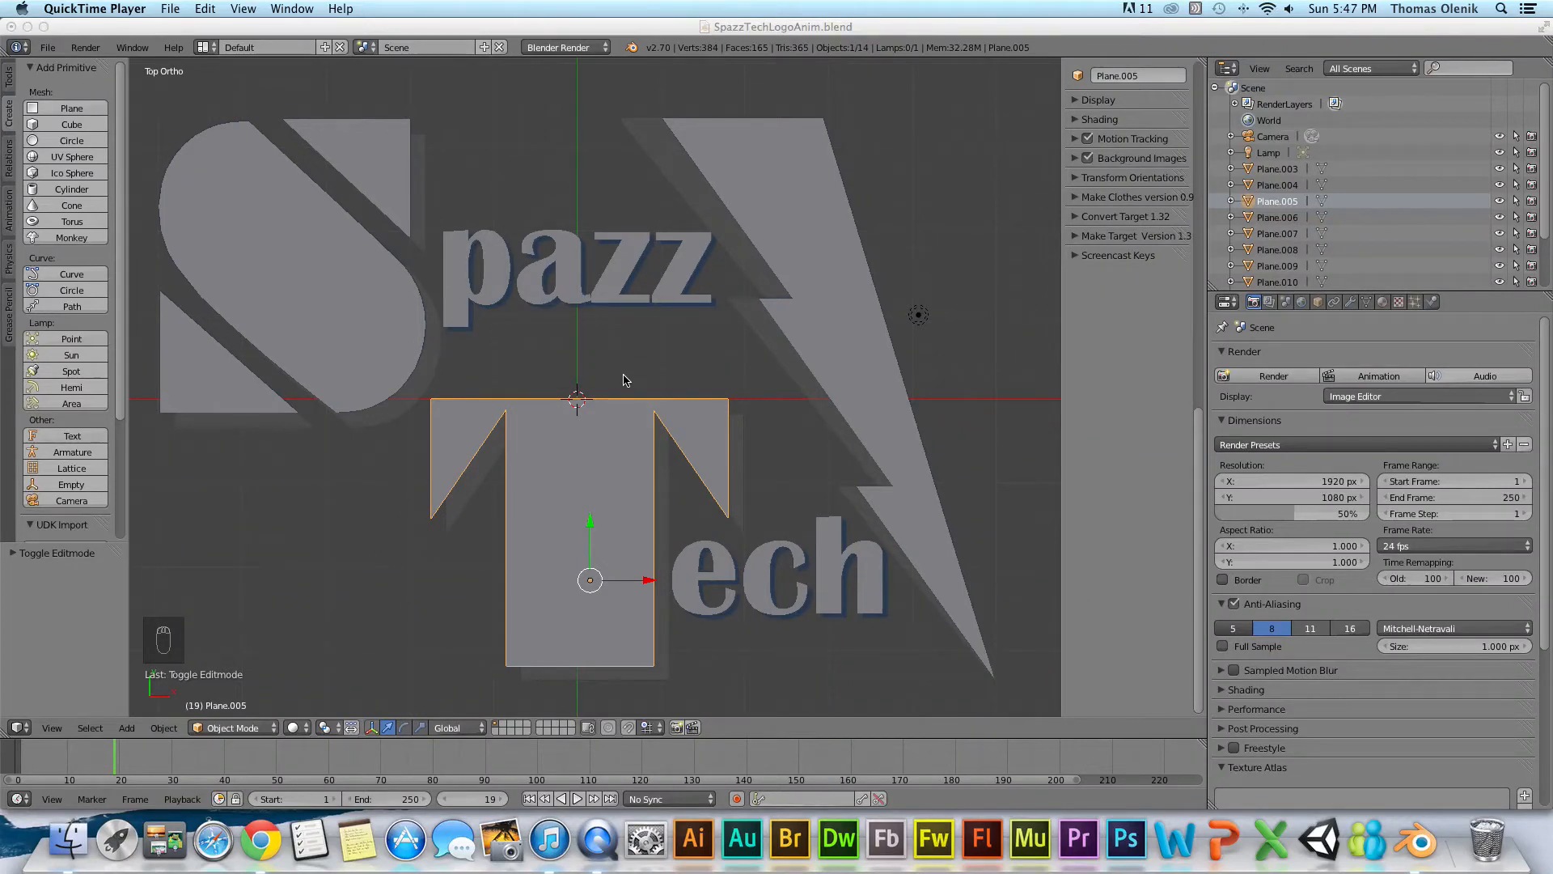
pyautogui.moveTo(631, 378)
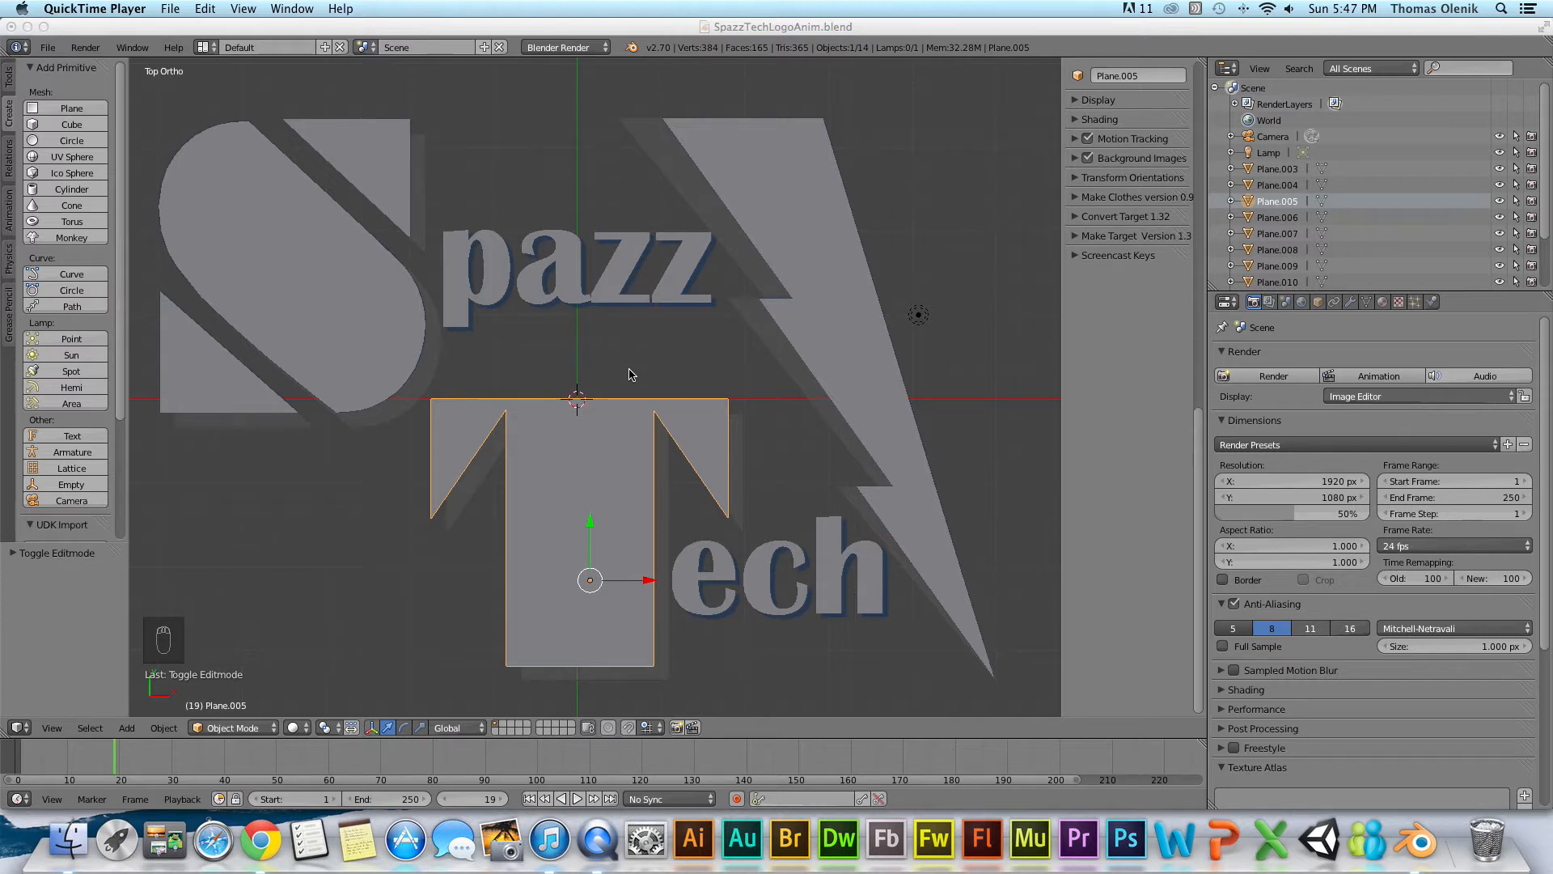
pyautogui.moveTo(609, 431)
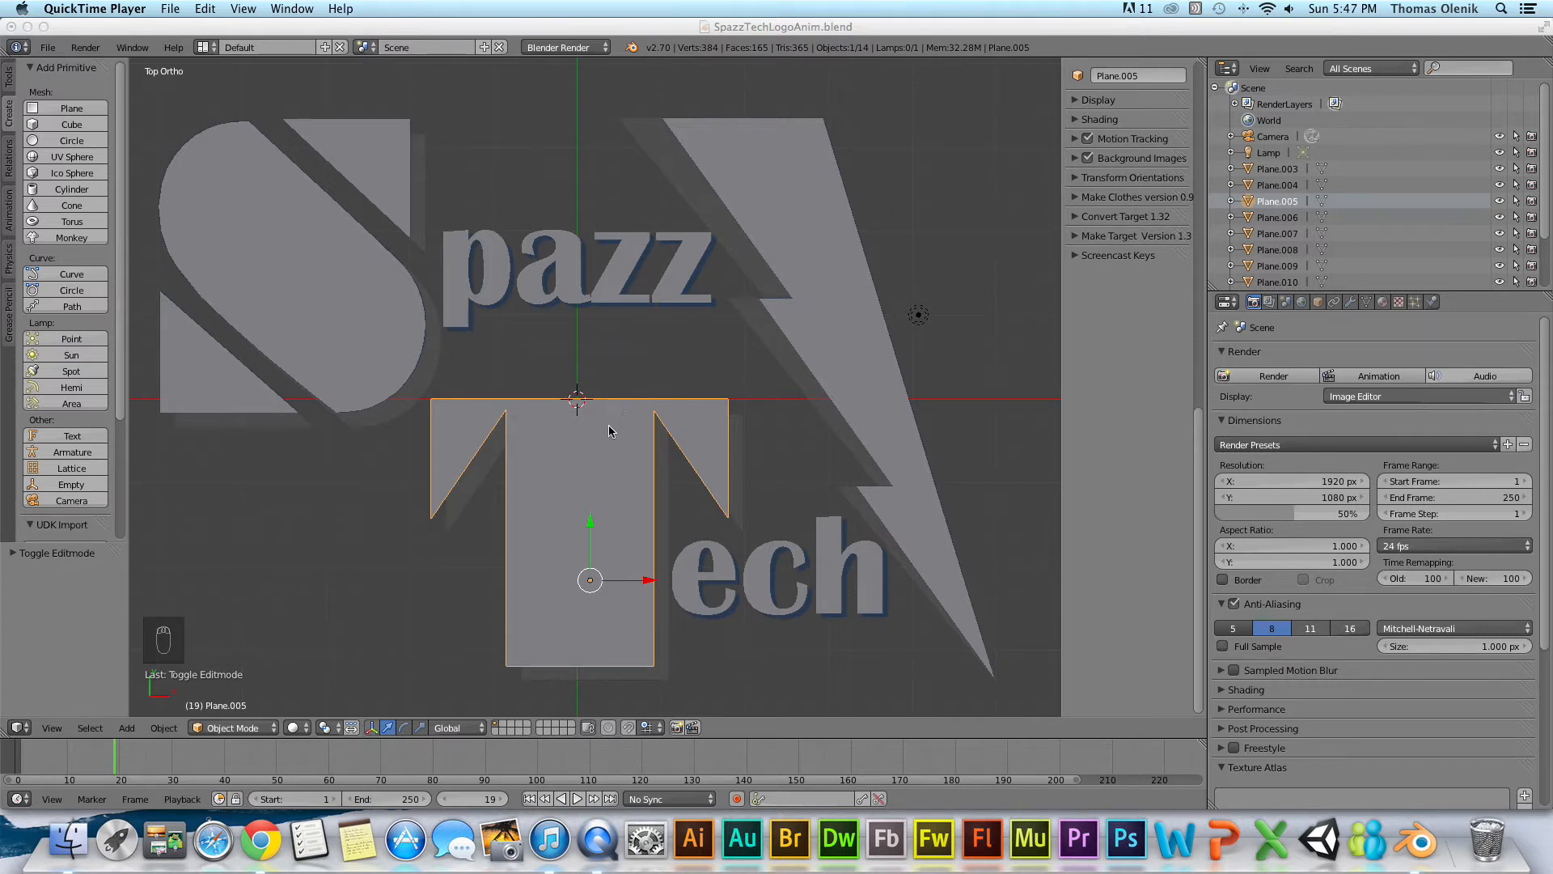
pyautogui.moveTo(1363, 178)
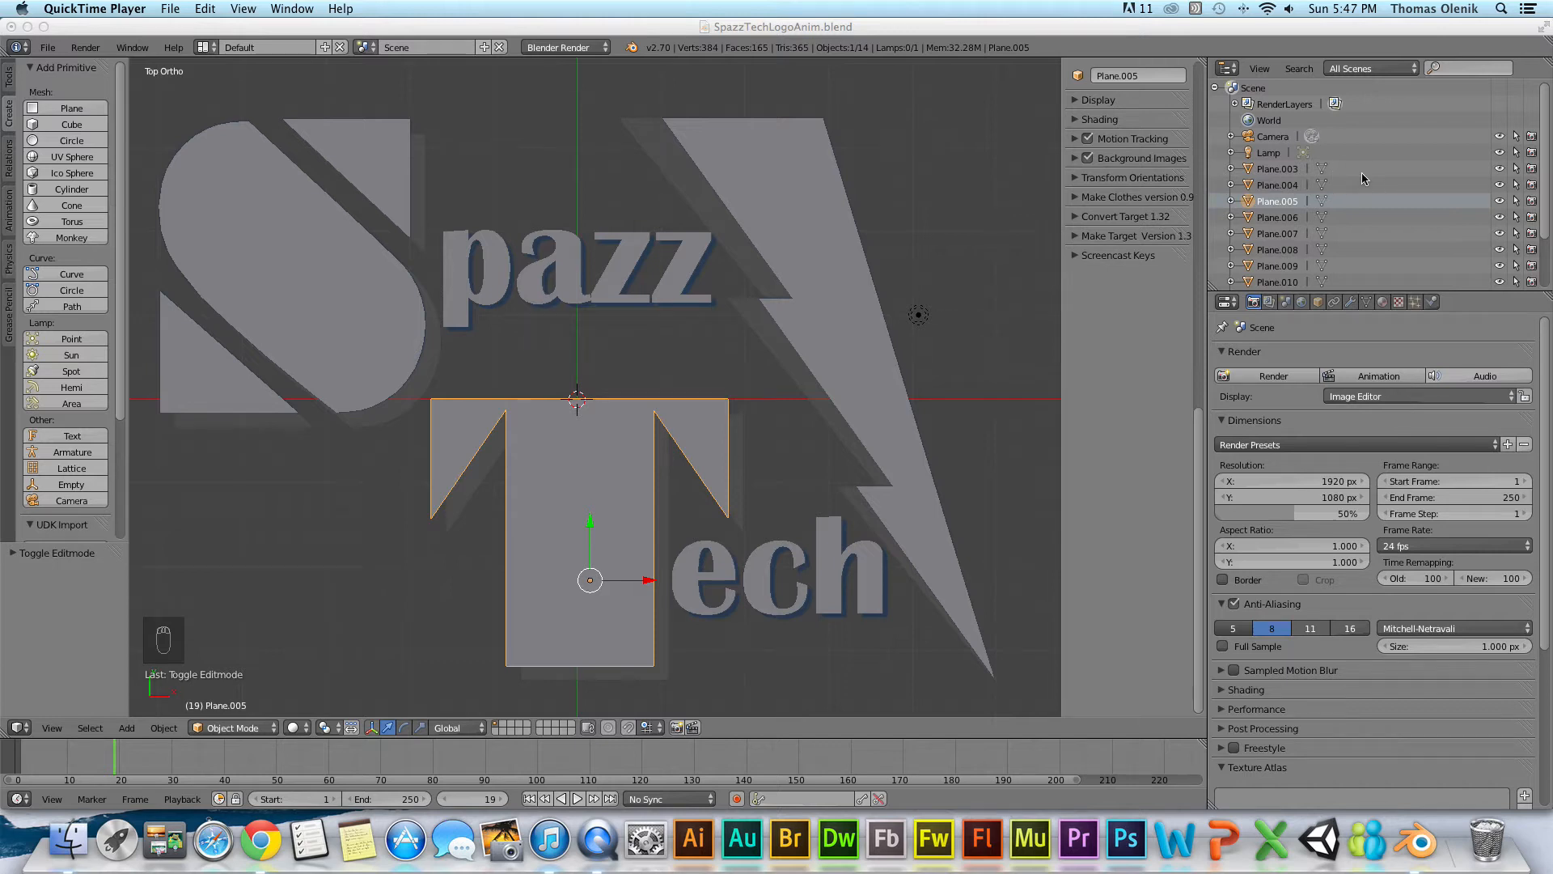
pyautogui.moveTo(1203, 269)
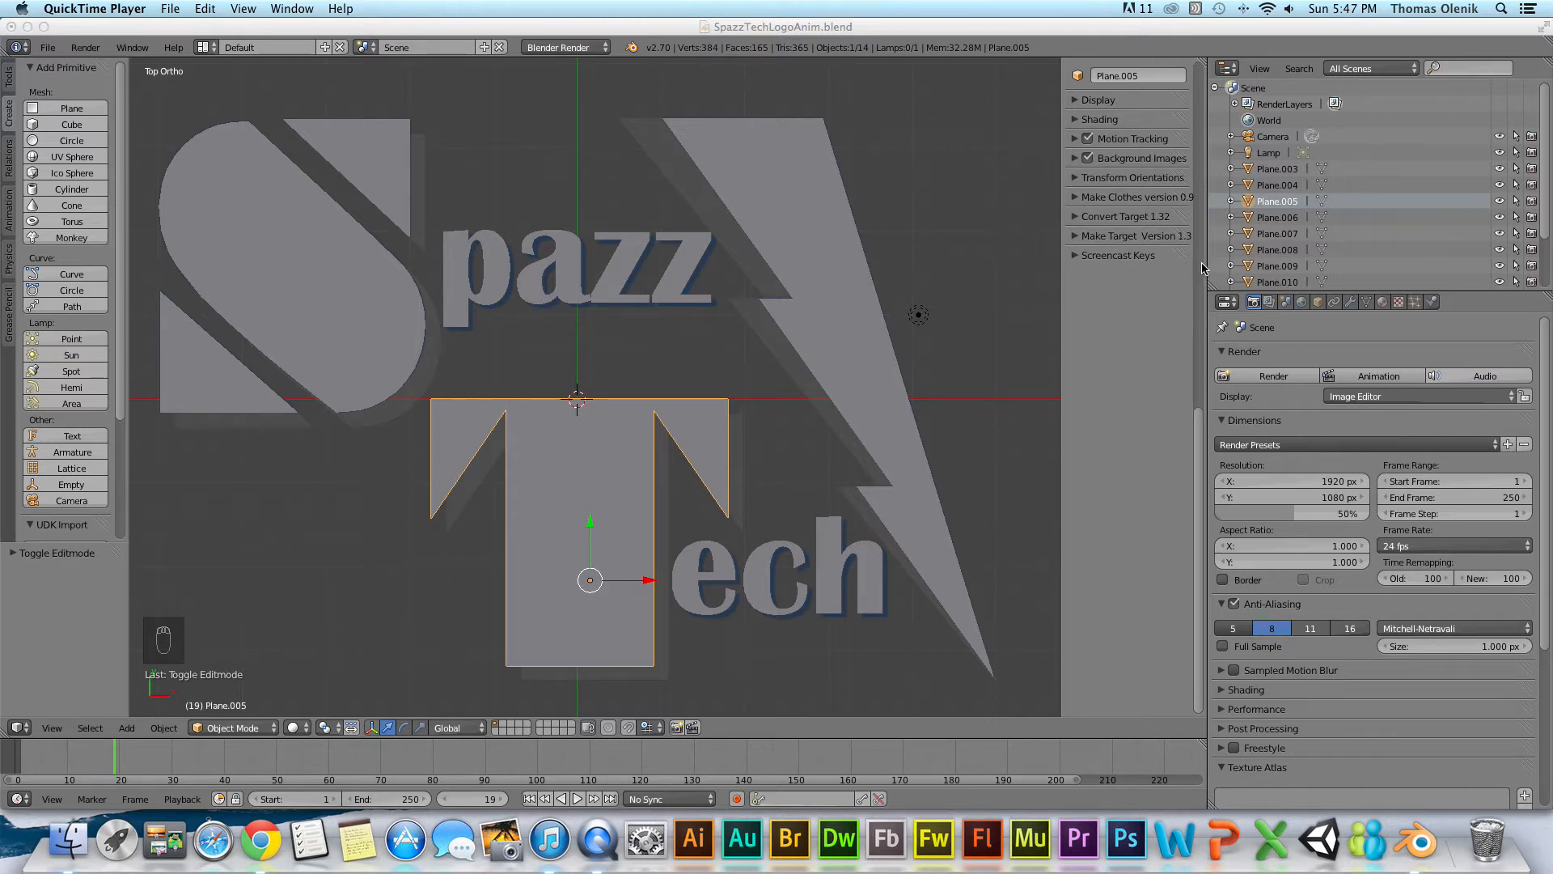
pyautogui.moveTo(1294, 217)
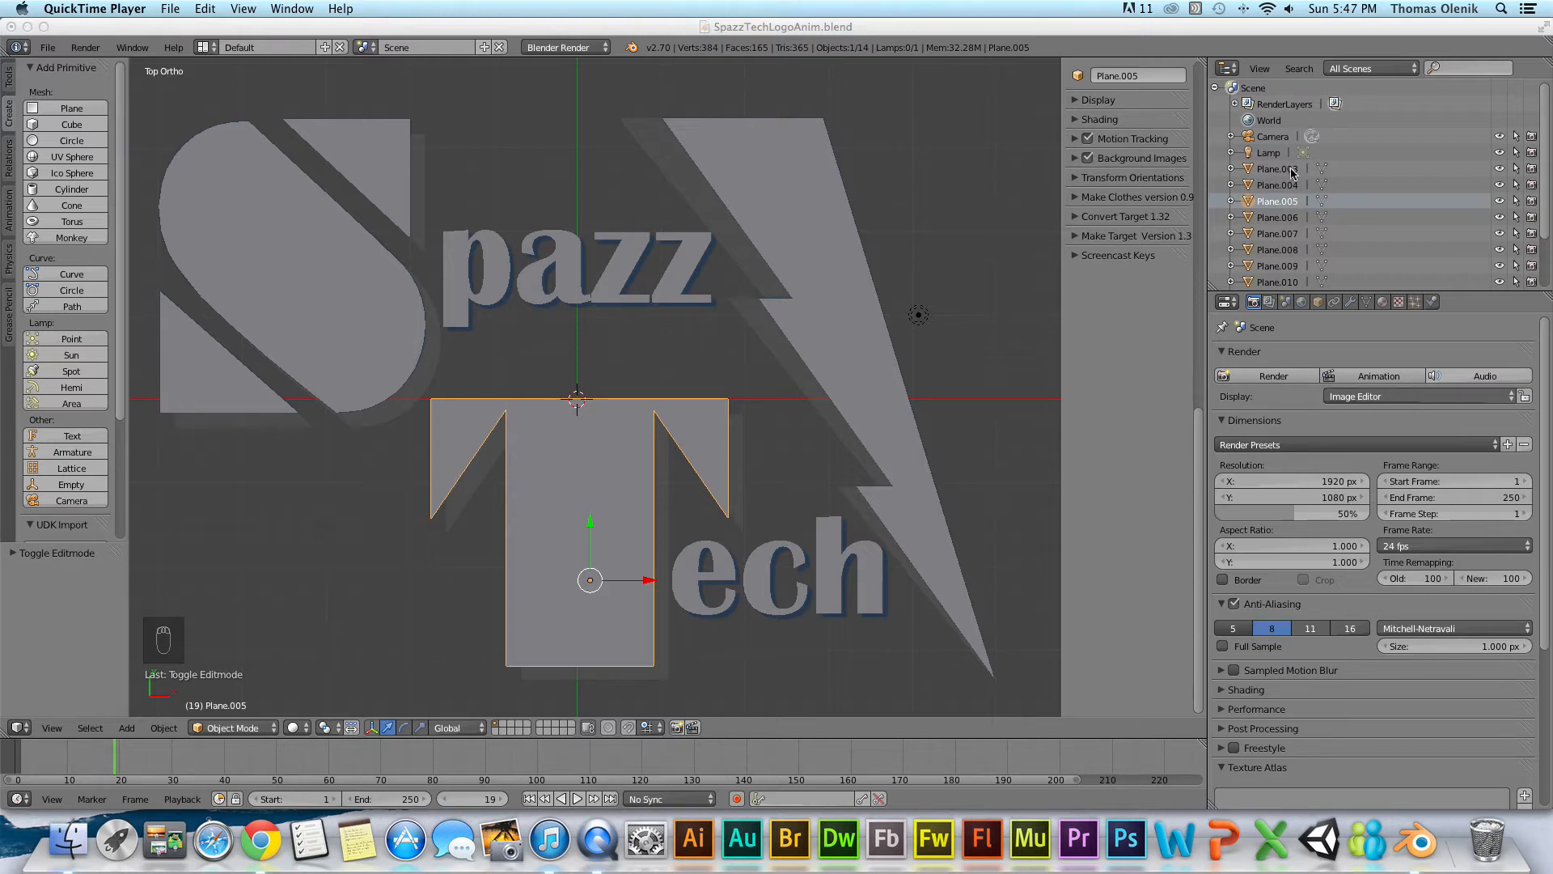
pyautogui.moveTo(1390, 203)
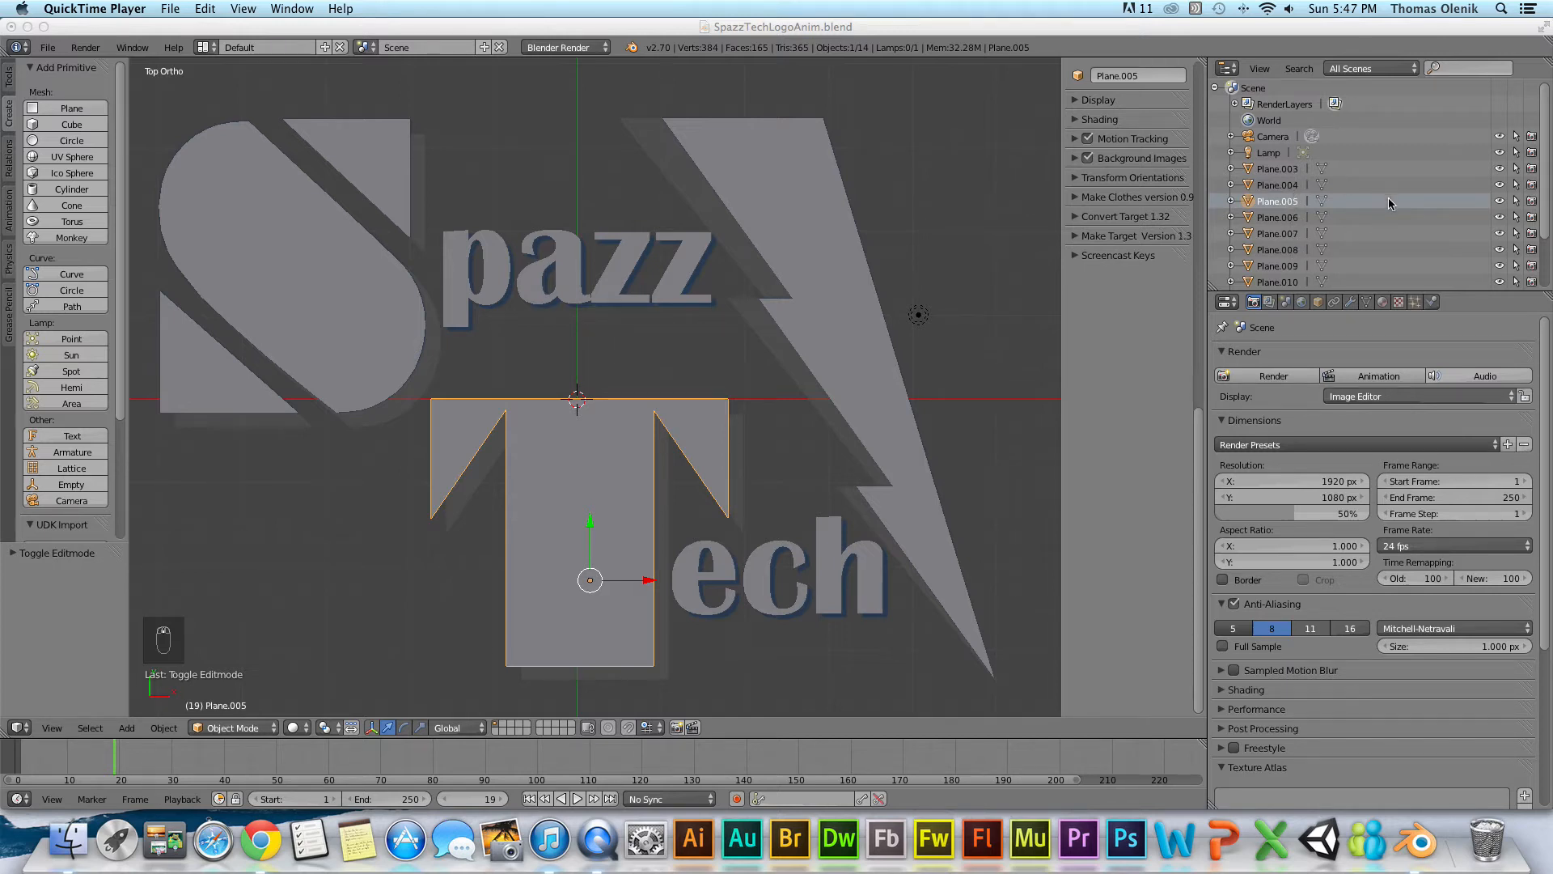
pyautogui.moveTo(1326, 218)
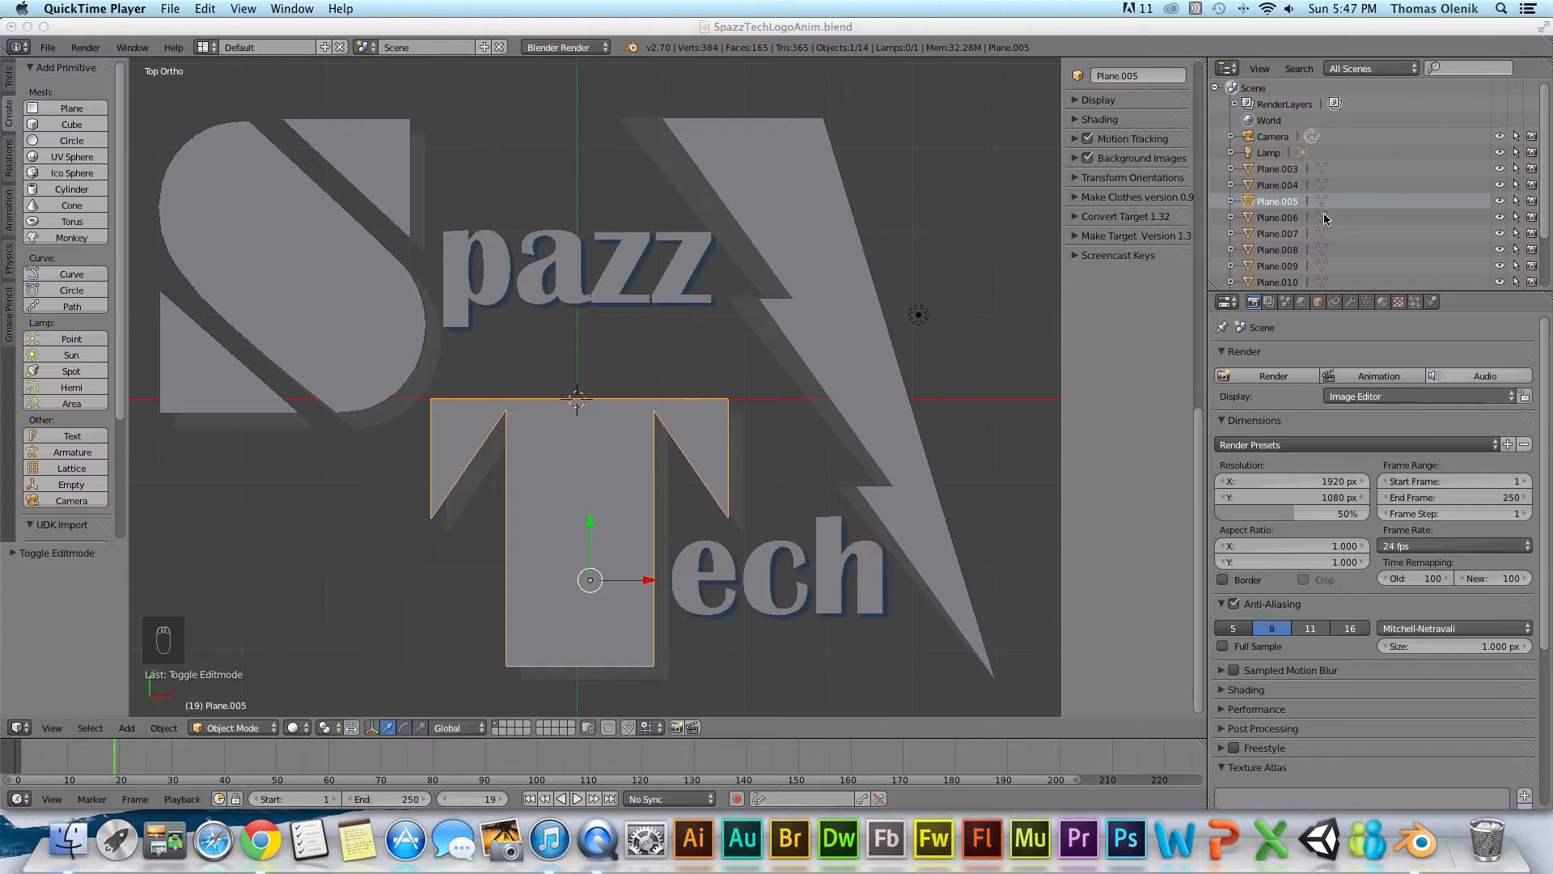
pyautogui.moveTo(1307, 221)
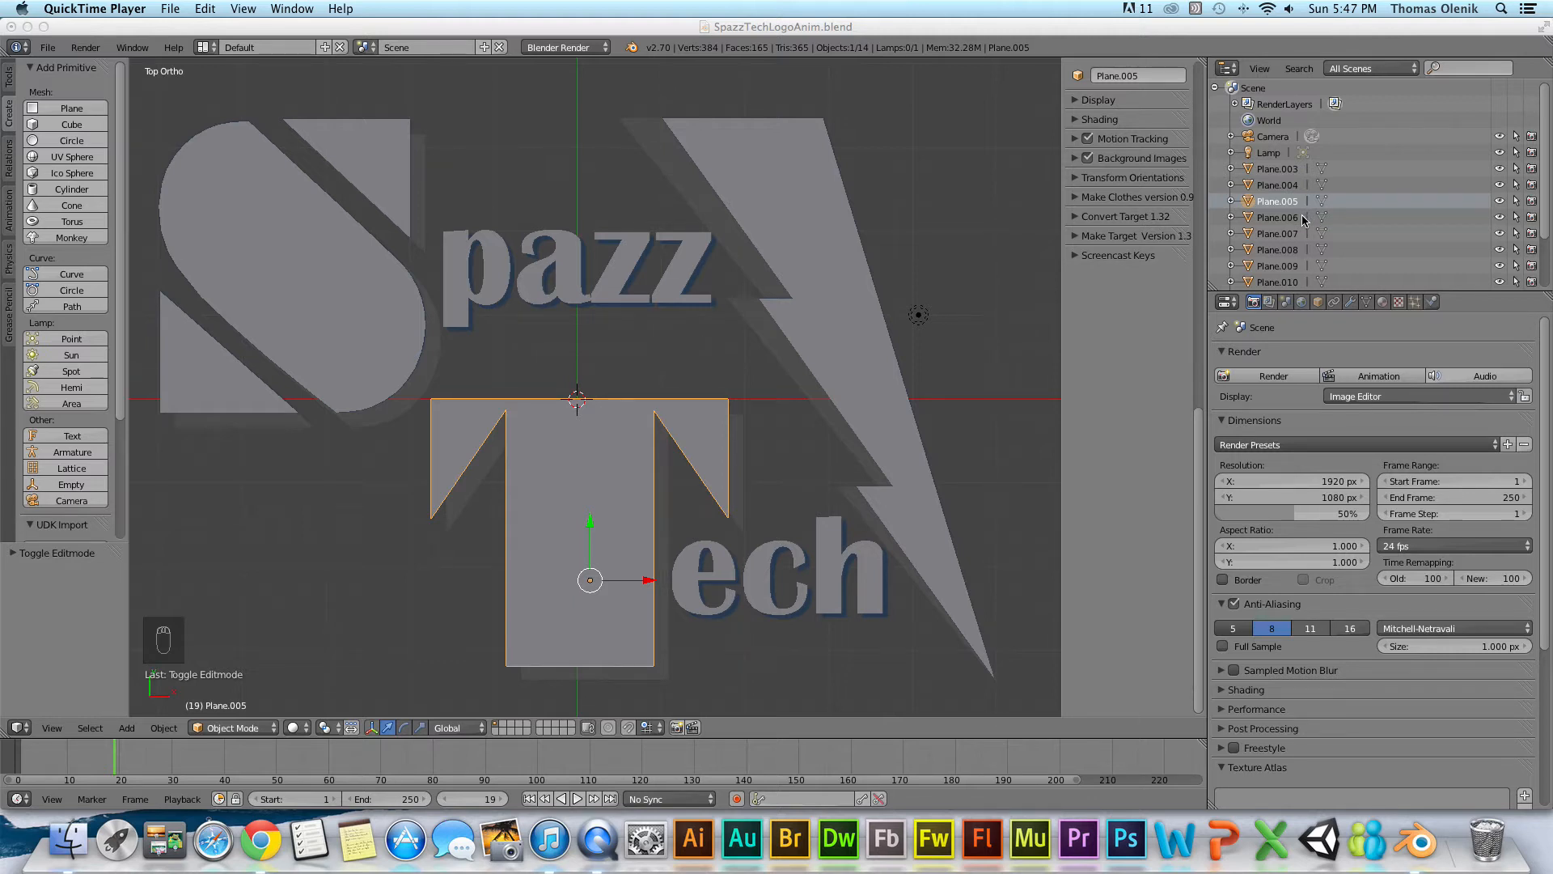
pyautogui.moveTo(859, 336)
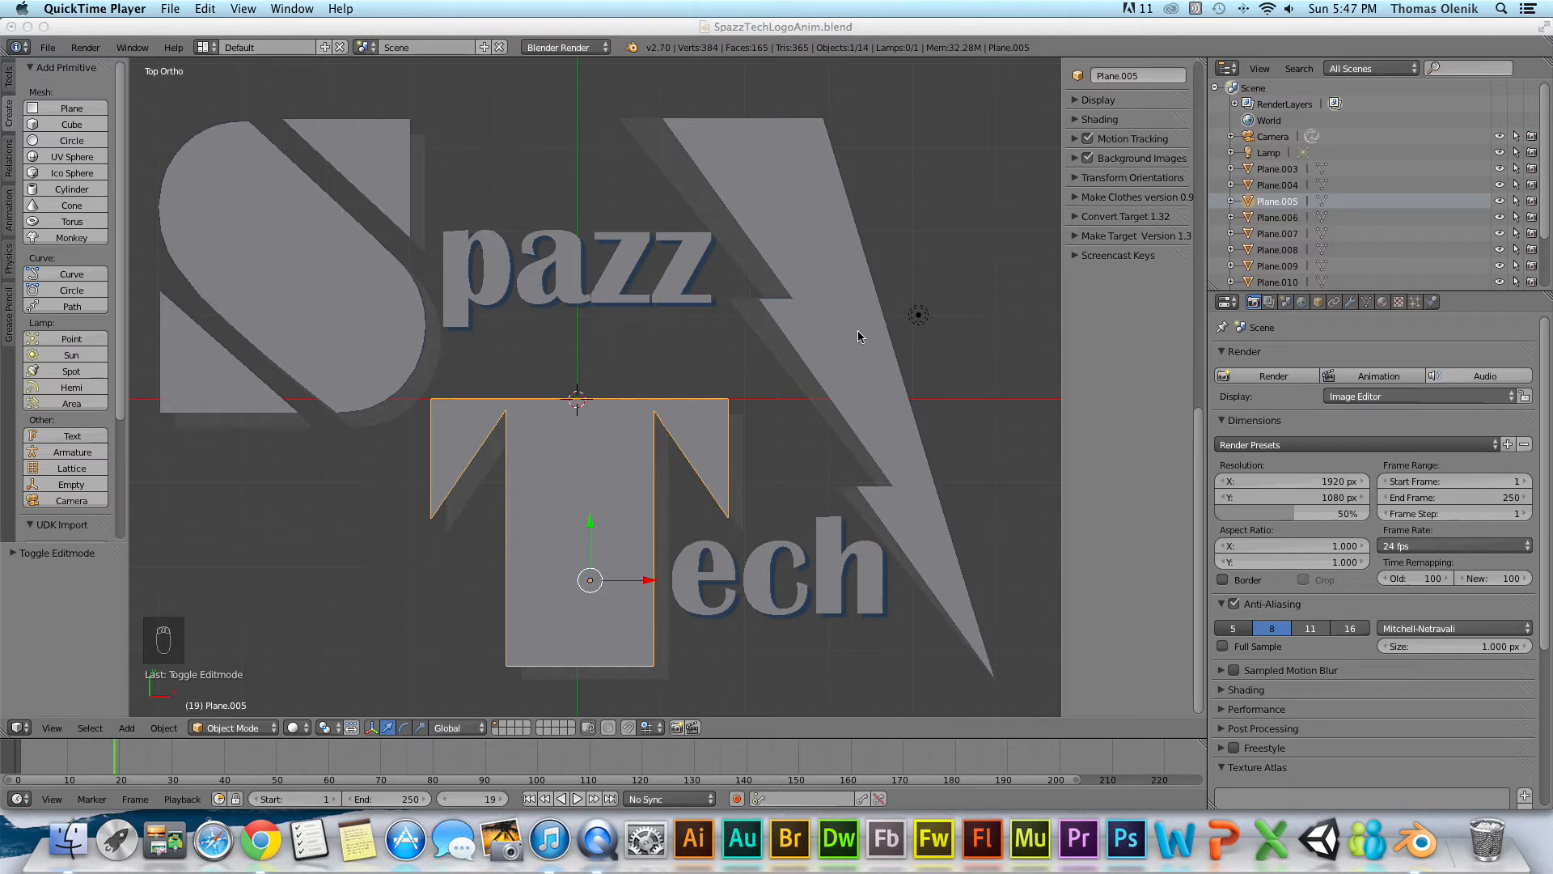
pyautogui.moveTo(918, 331)
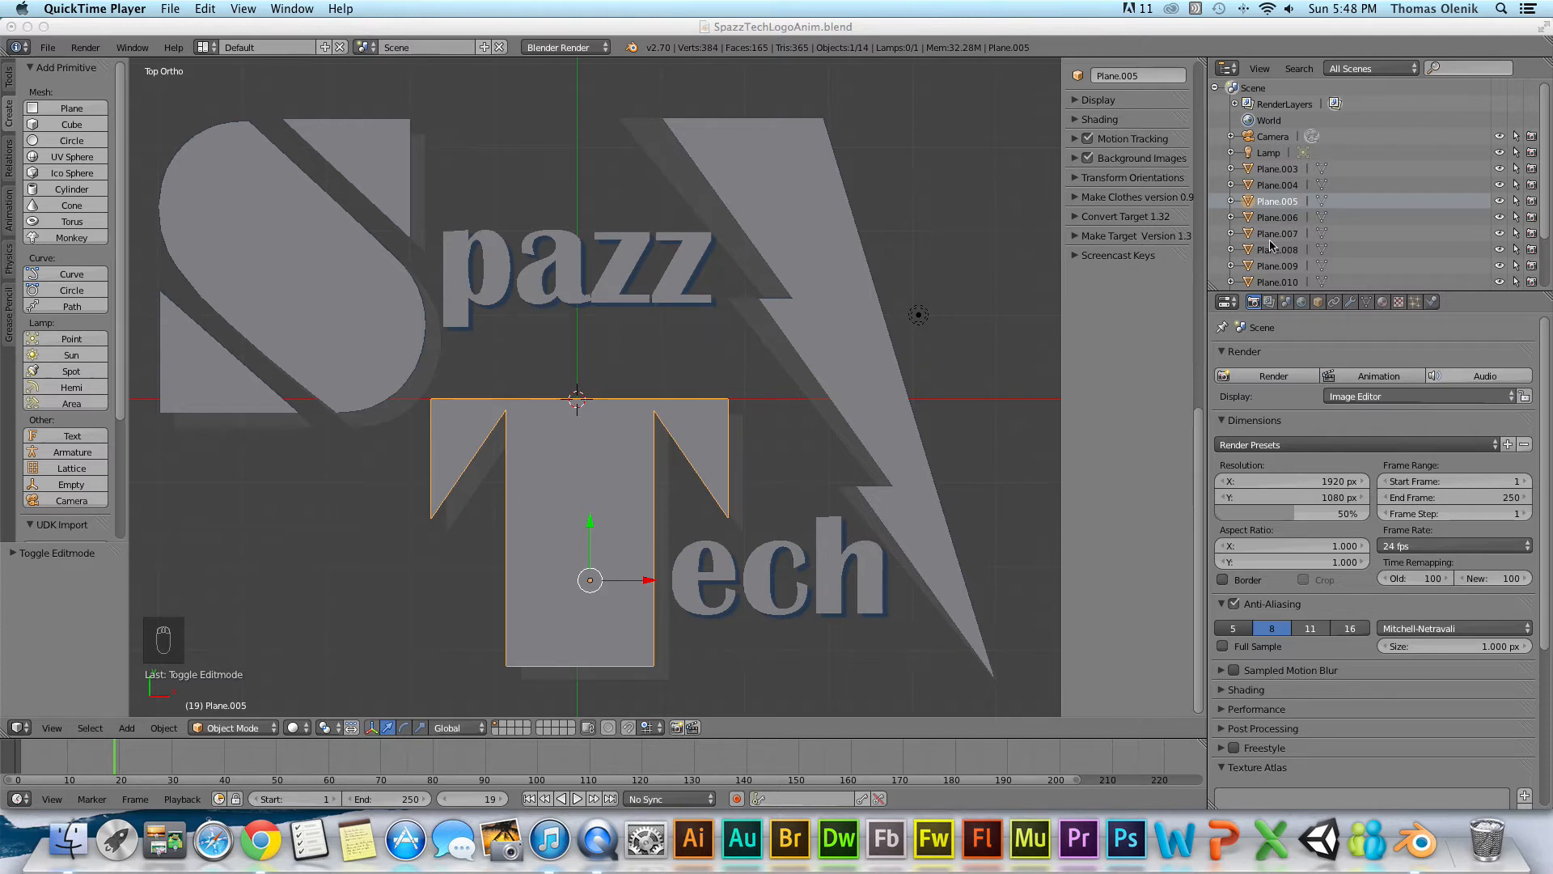
pyautogui.moveTo(1024, 284)
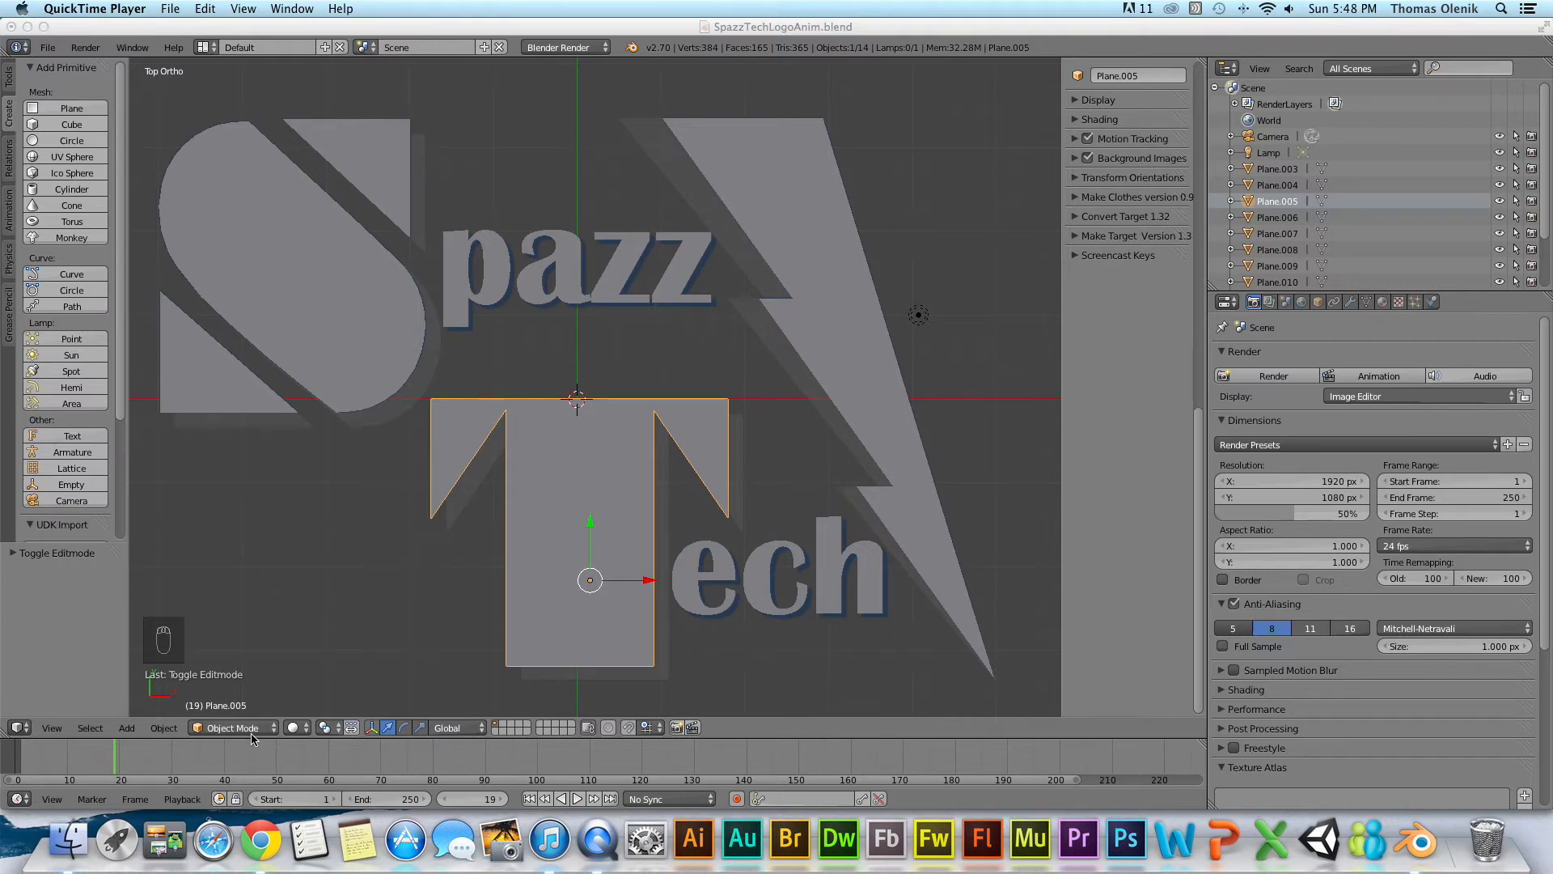
pyautogui.moveTo(678, 499)
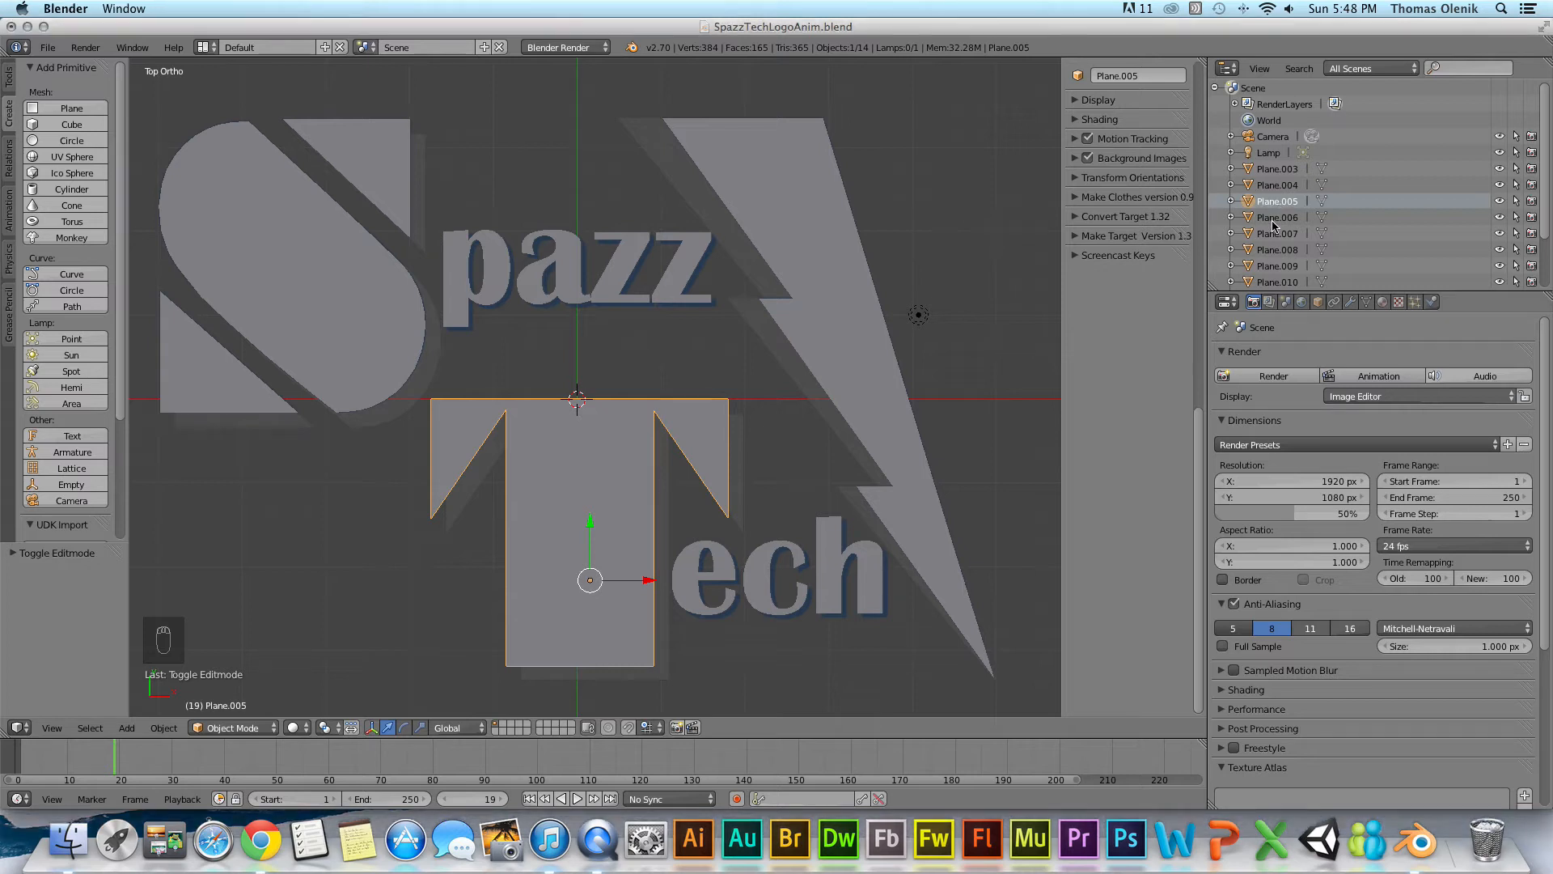
# Rename the T-shaped object to T and the S pieces to S_bottom and S_top.
pyautogui.click(1278, 217)
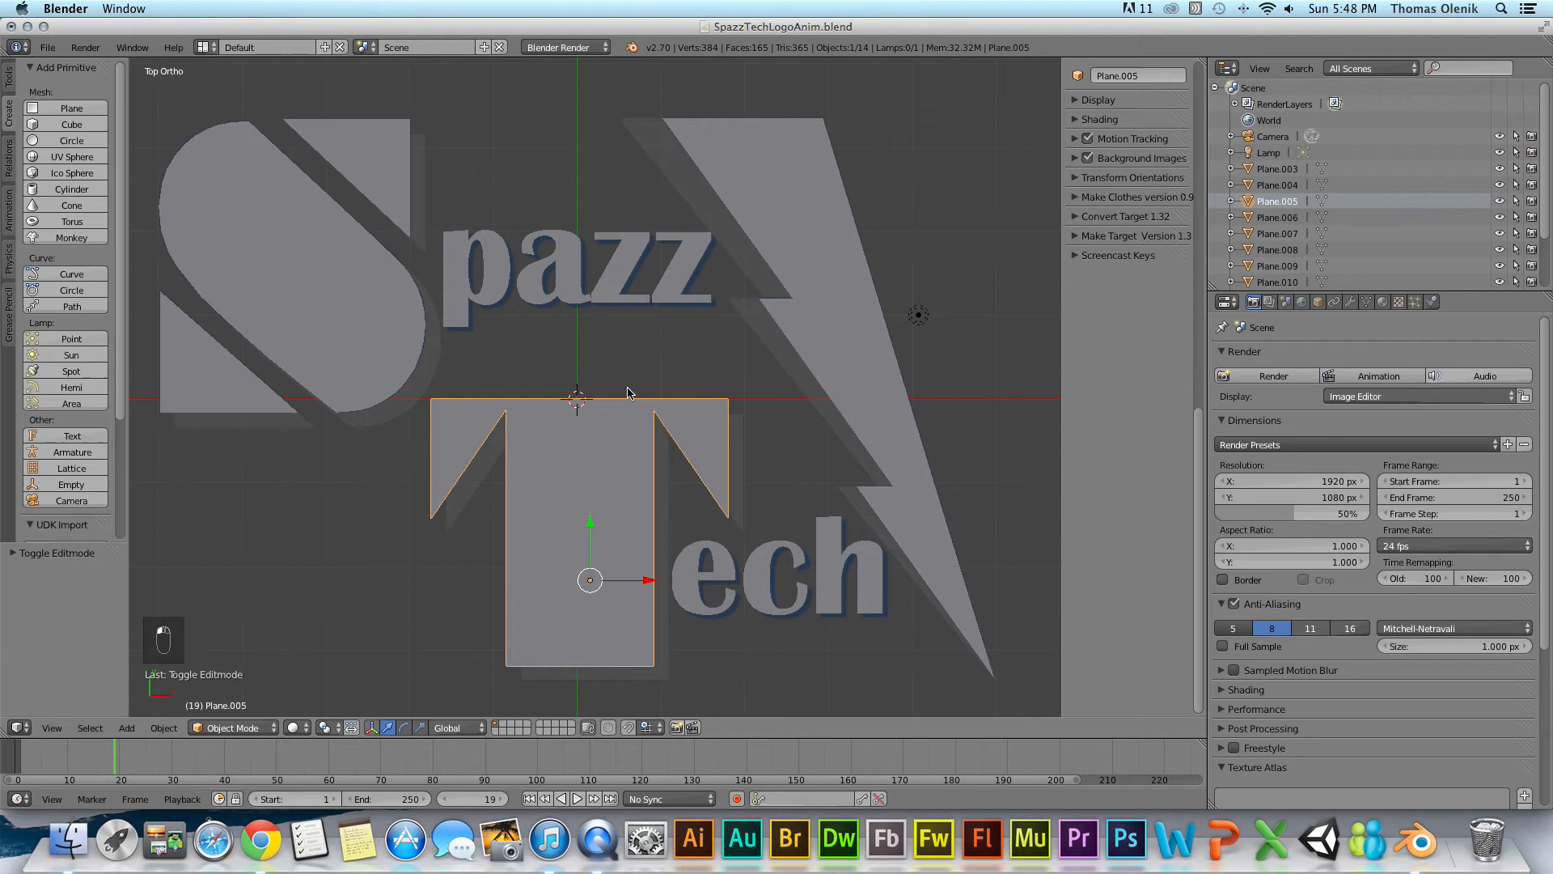
pyautogui.moveTo(654, 439)
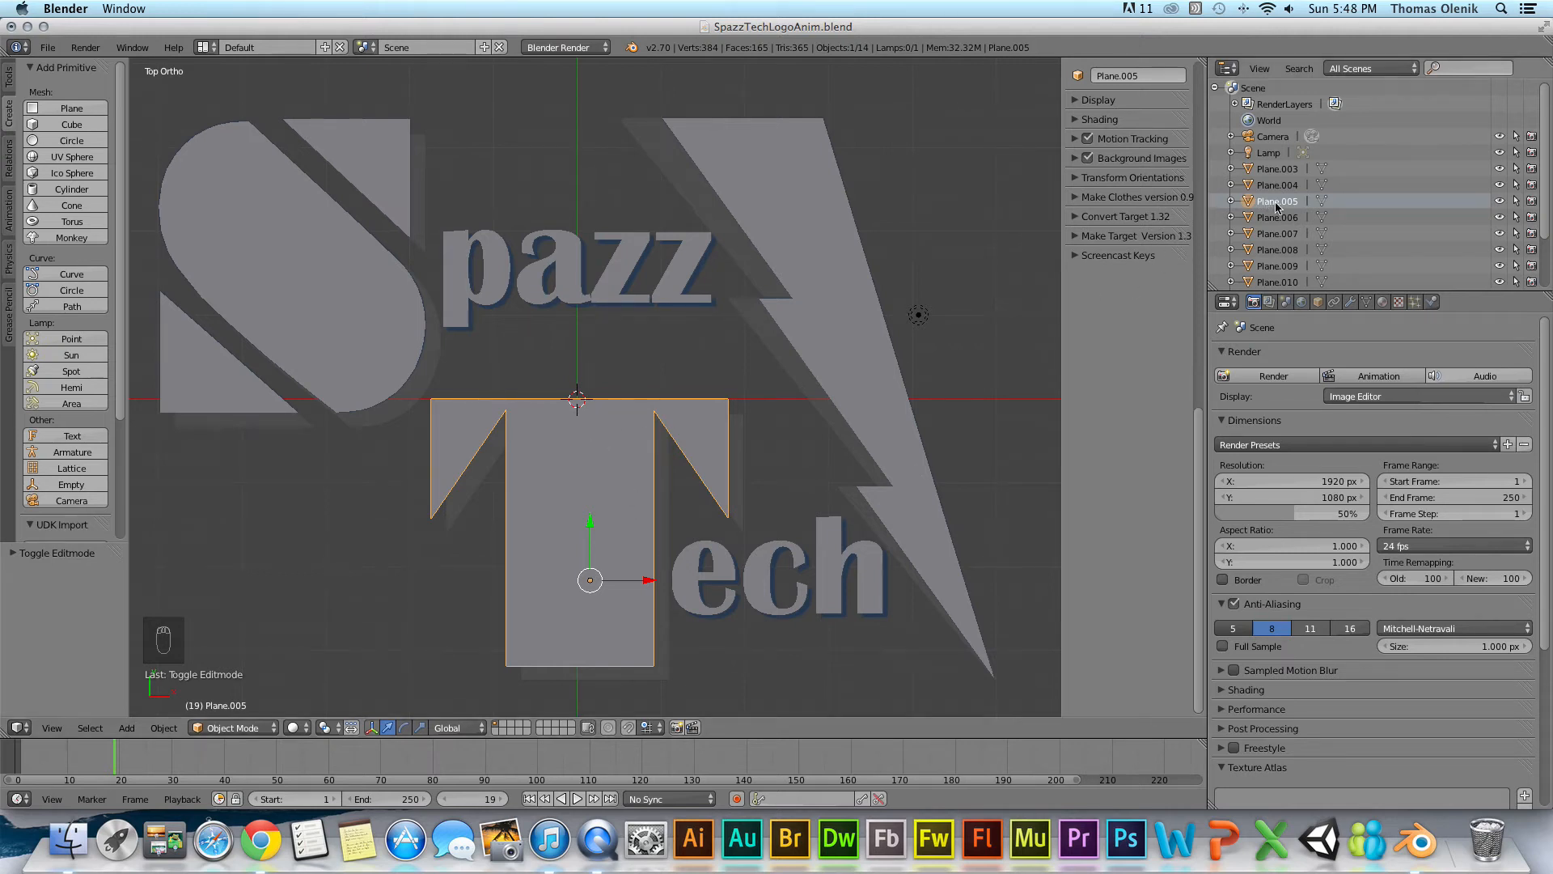
pyautogui.rightClick(1277, 202)
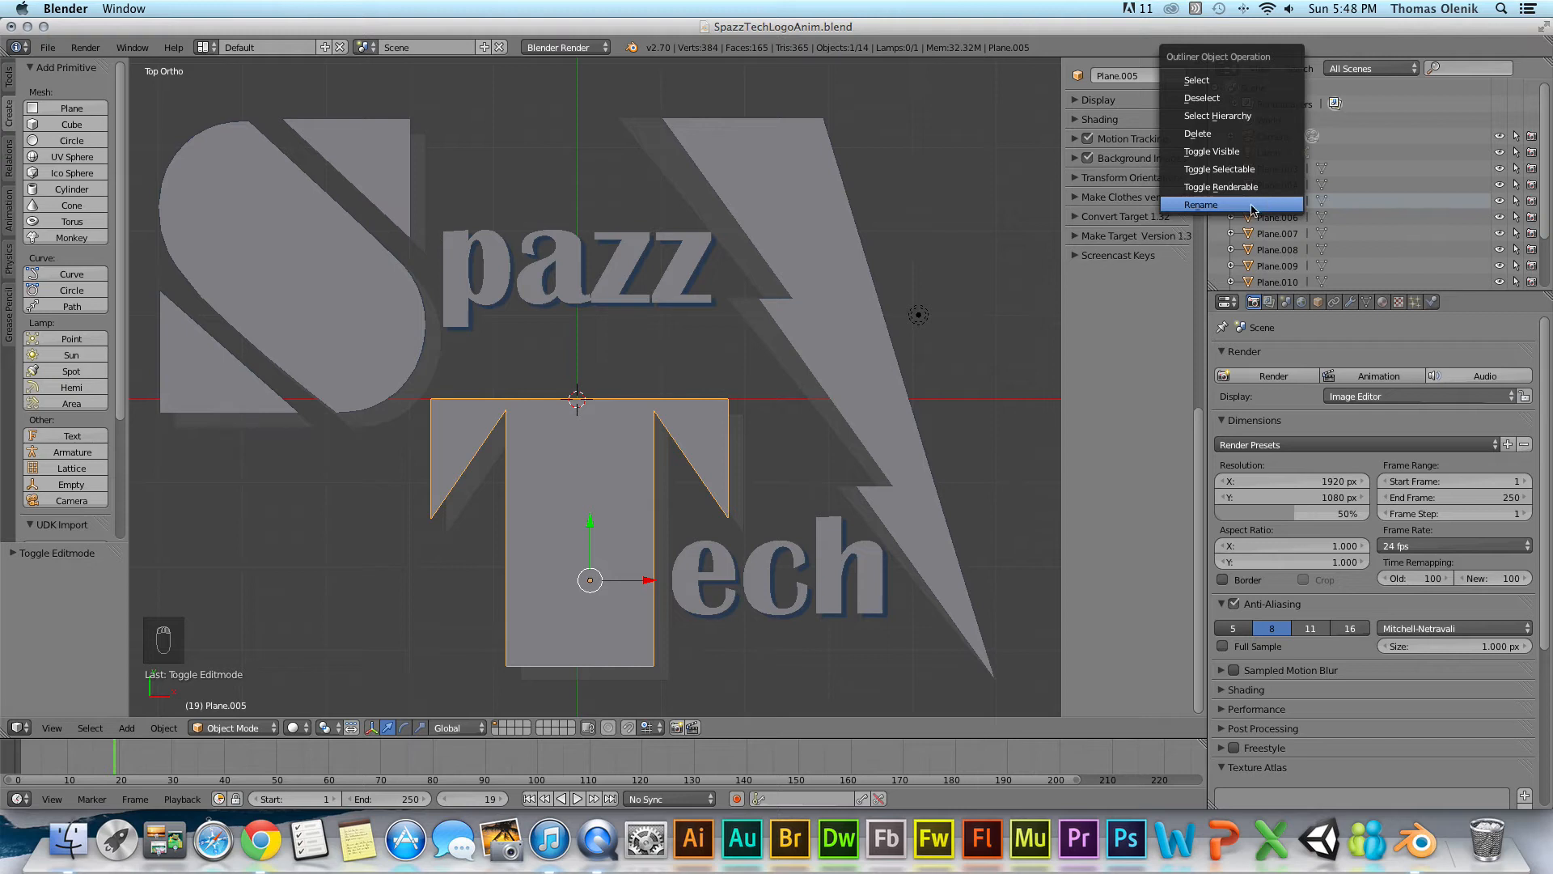
pyautogui.click(1200, 204)
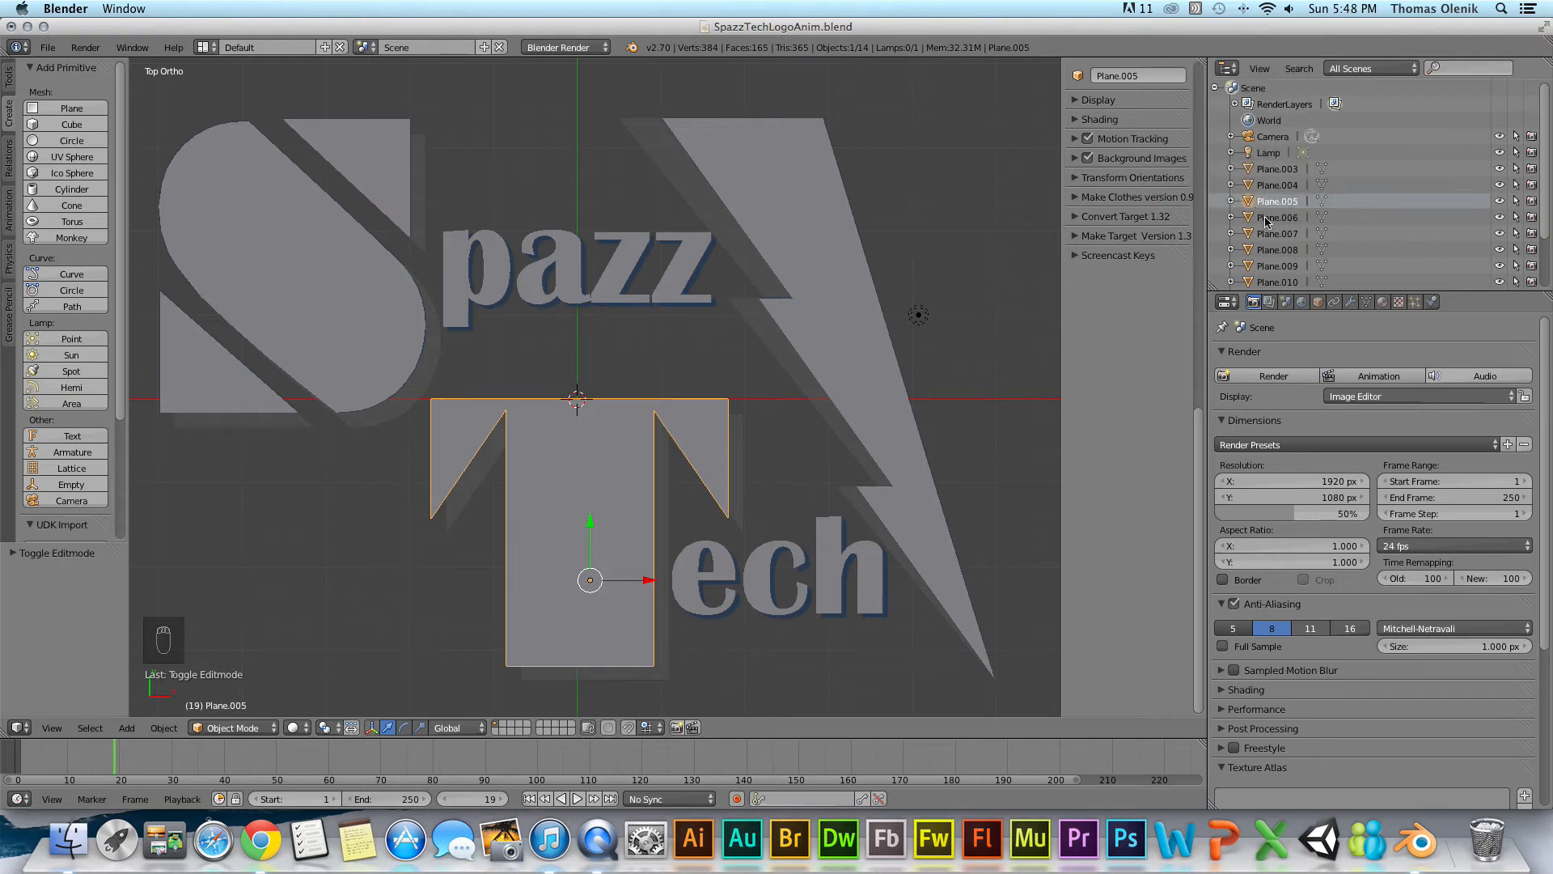
pyautogui.doubleClick(1279, 201)
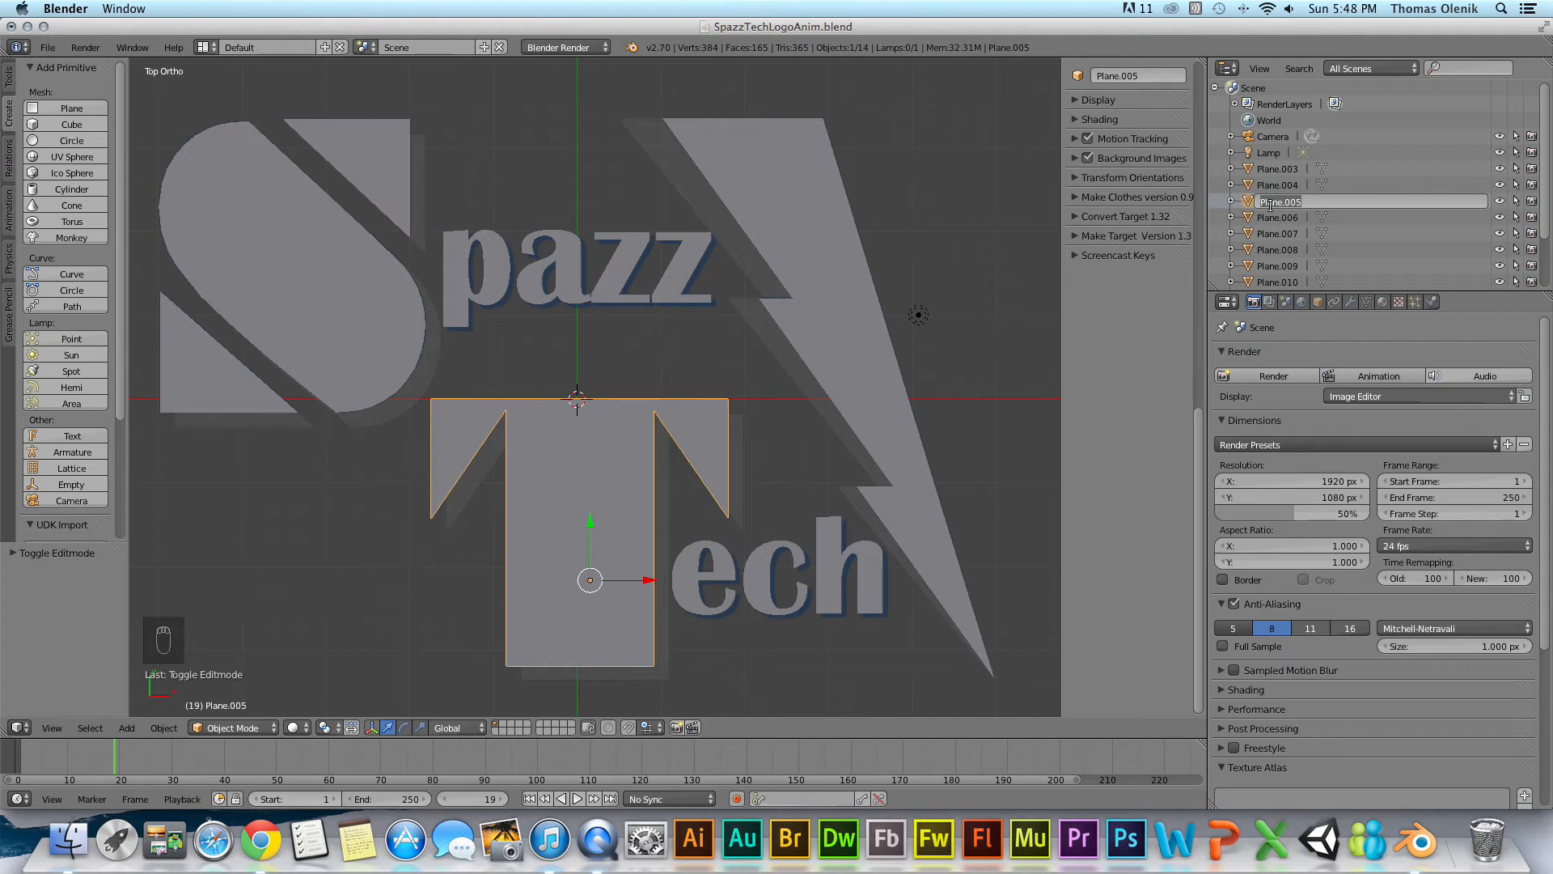
pyautogui.doubleClick(1279, 202)
pyautogui.write('S_bottom')
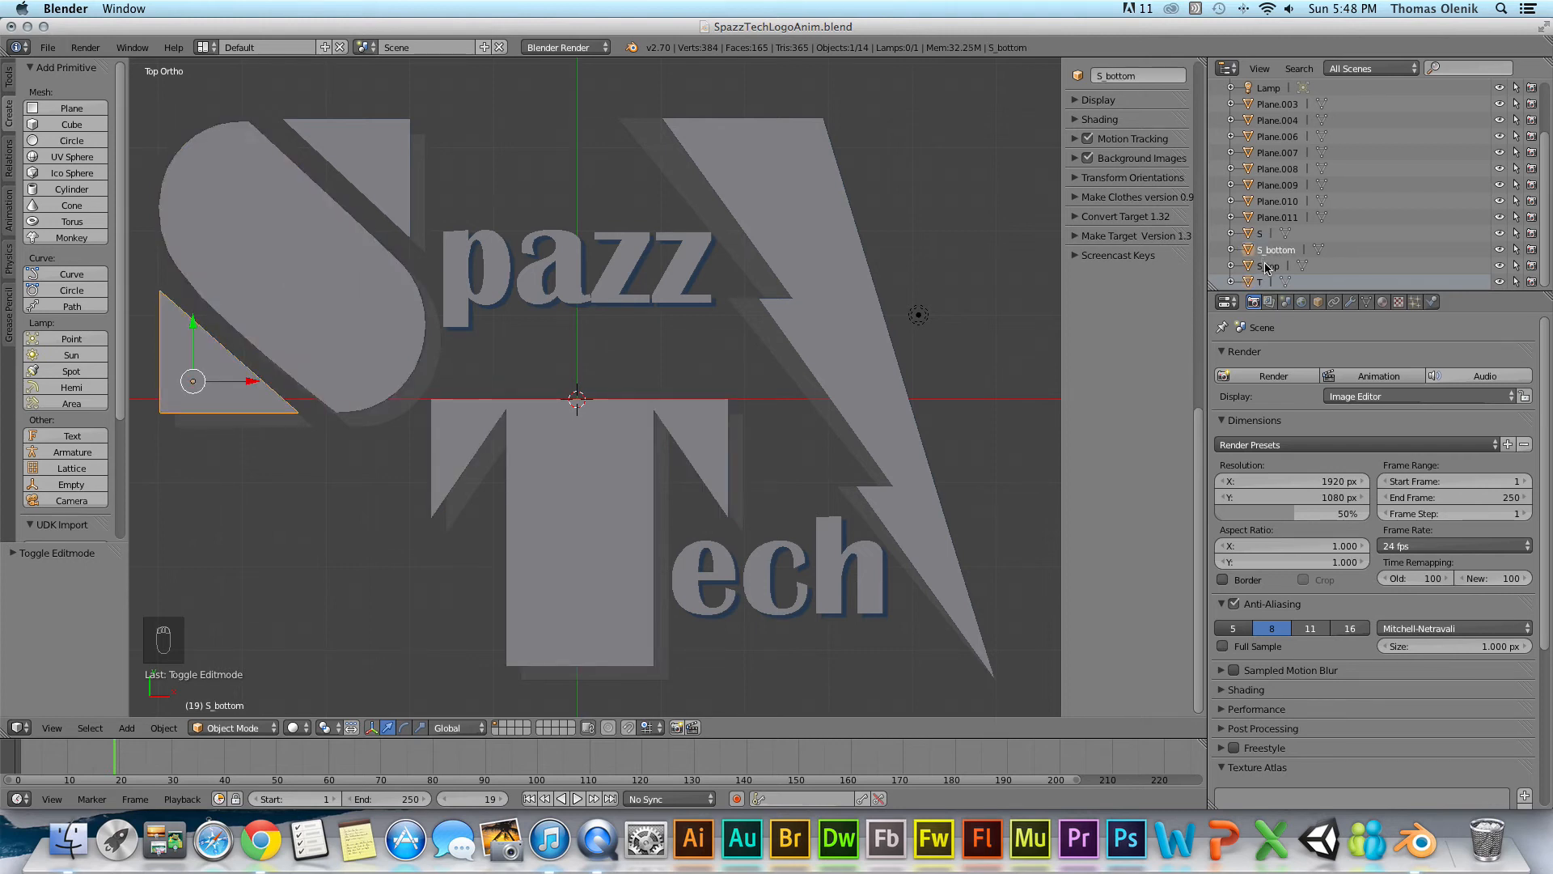
# Select the T object, then make Plane.008, the p stem, active.
pyautogui.click(1272, 266)
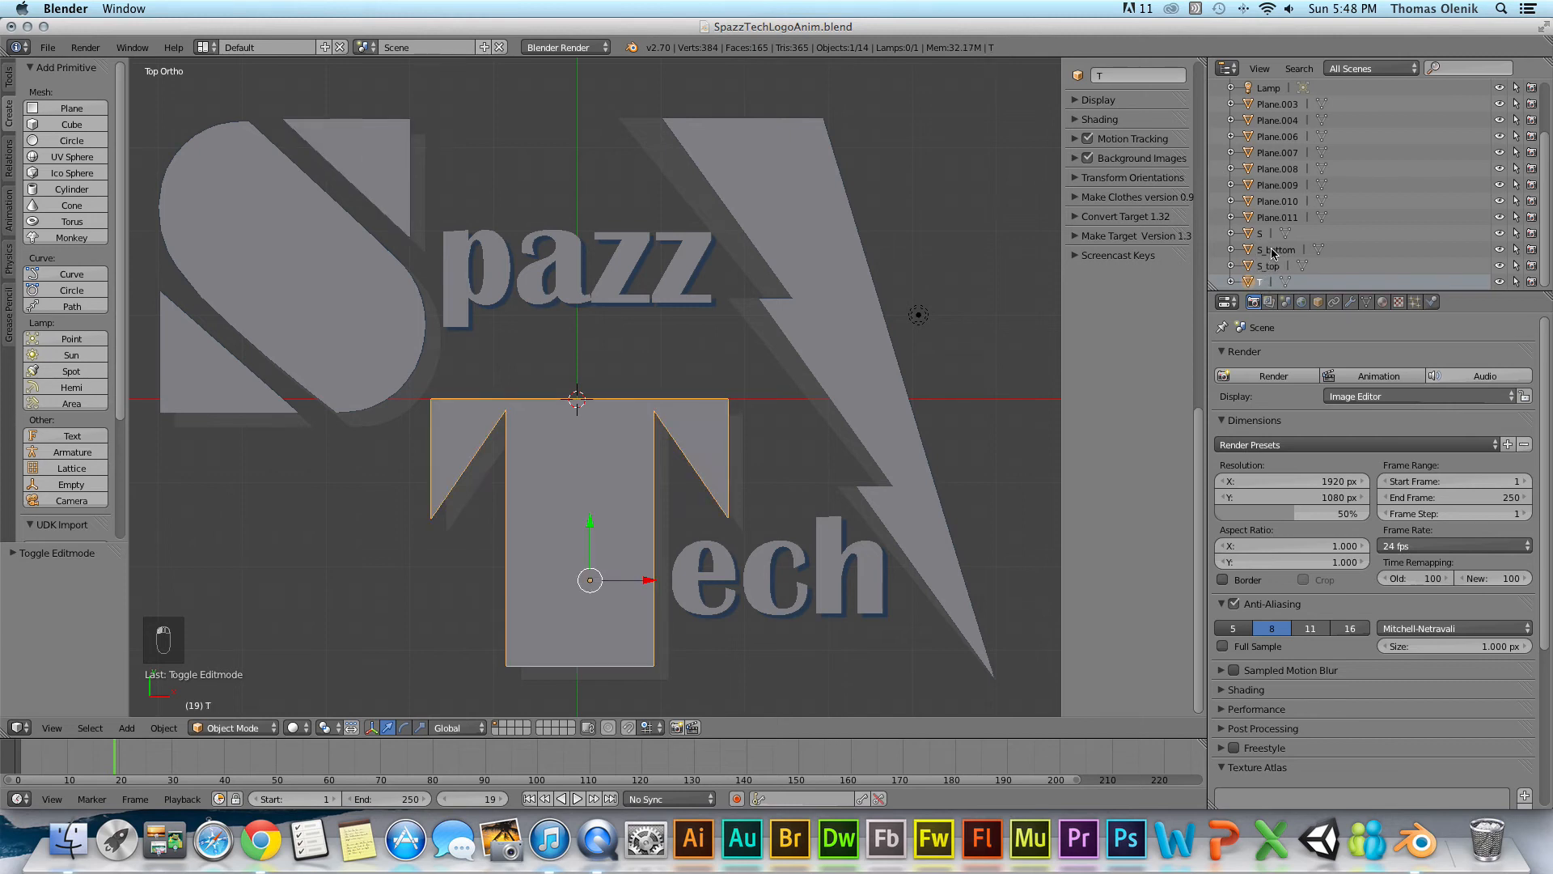
pyautogui.click(1276, 250)
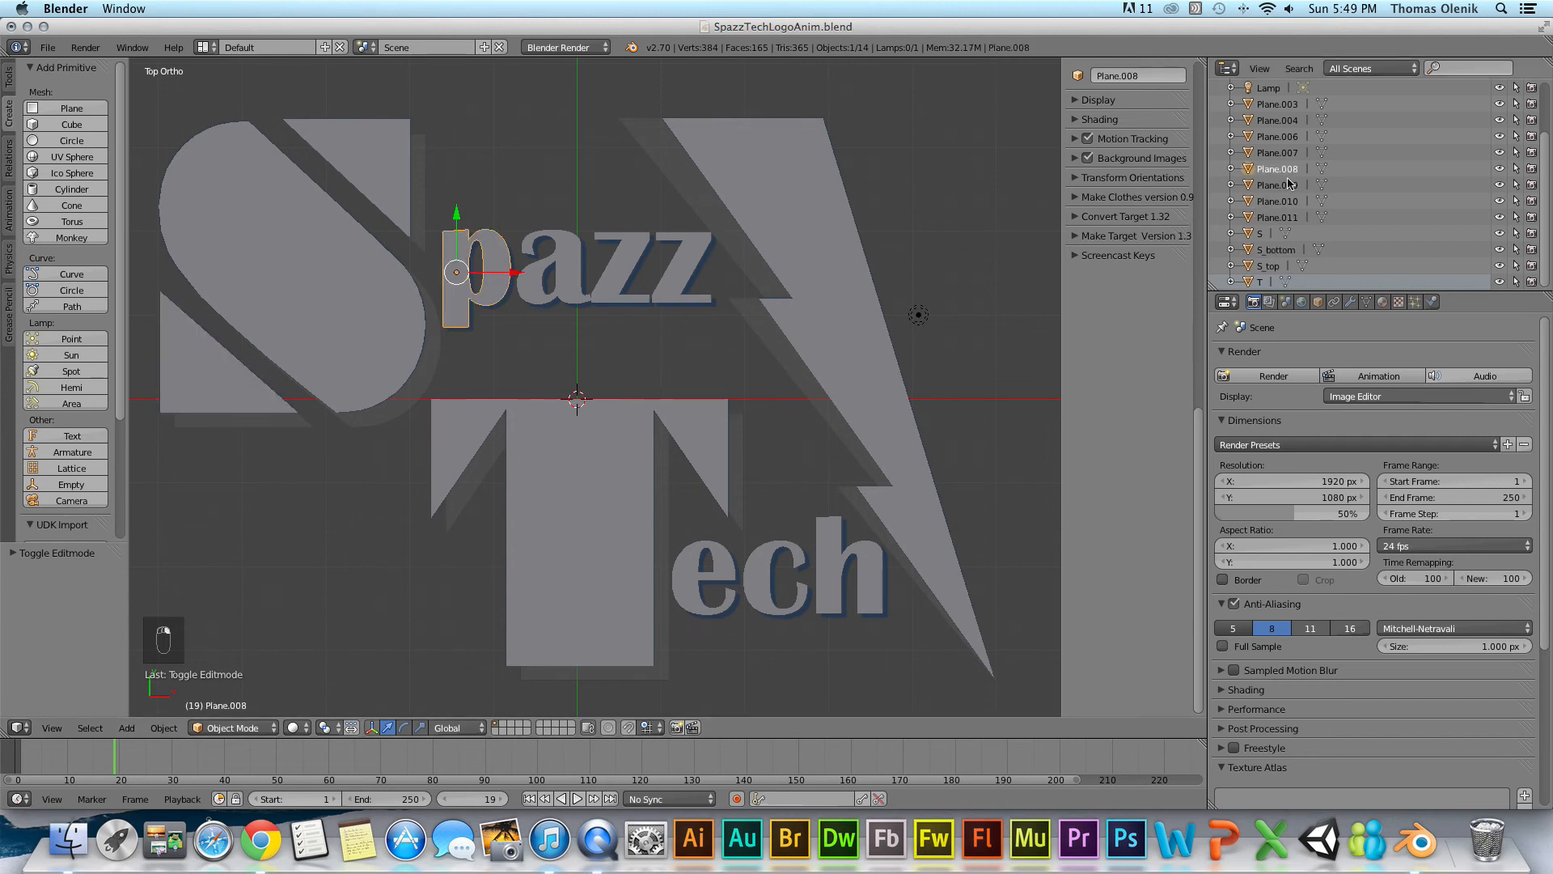
# Rename Plane.008 to p in the Outliner.
pyautogui.doubleClick(1276, 168)
pyautogui.write('p')
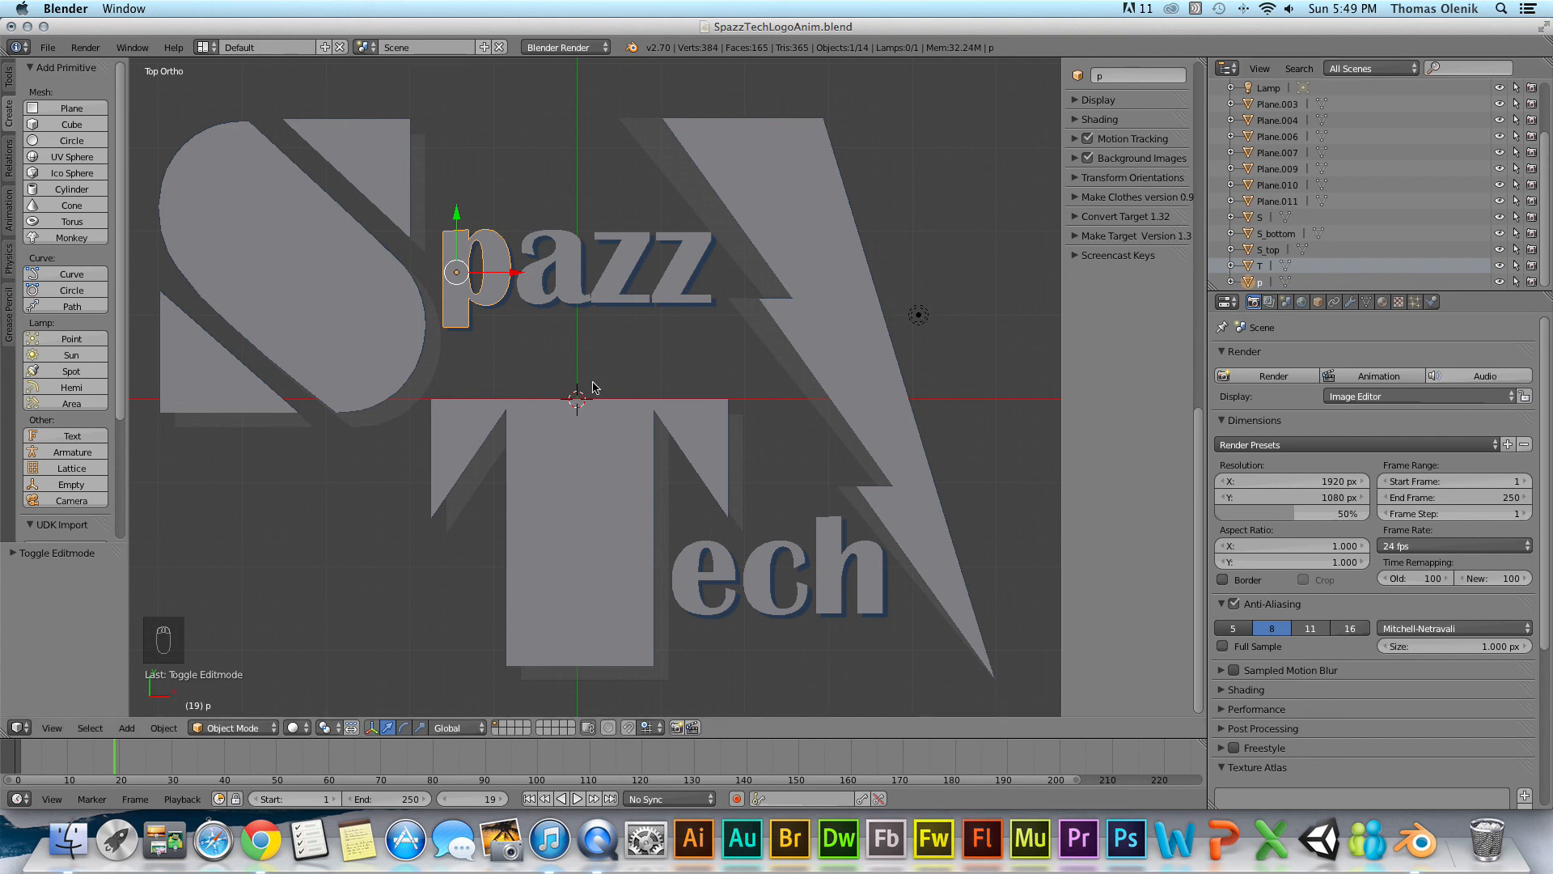
pyautogui.moveTo(597, 361)
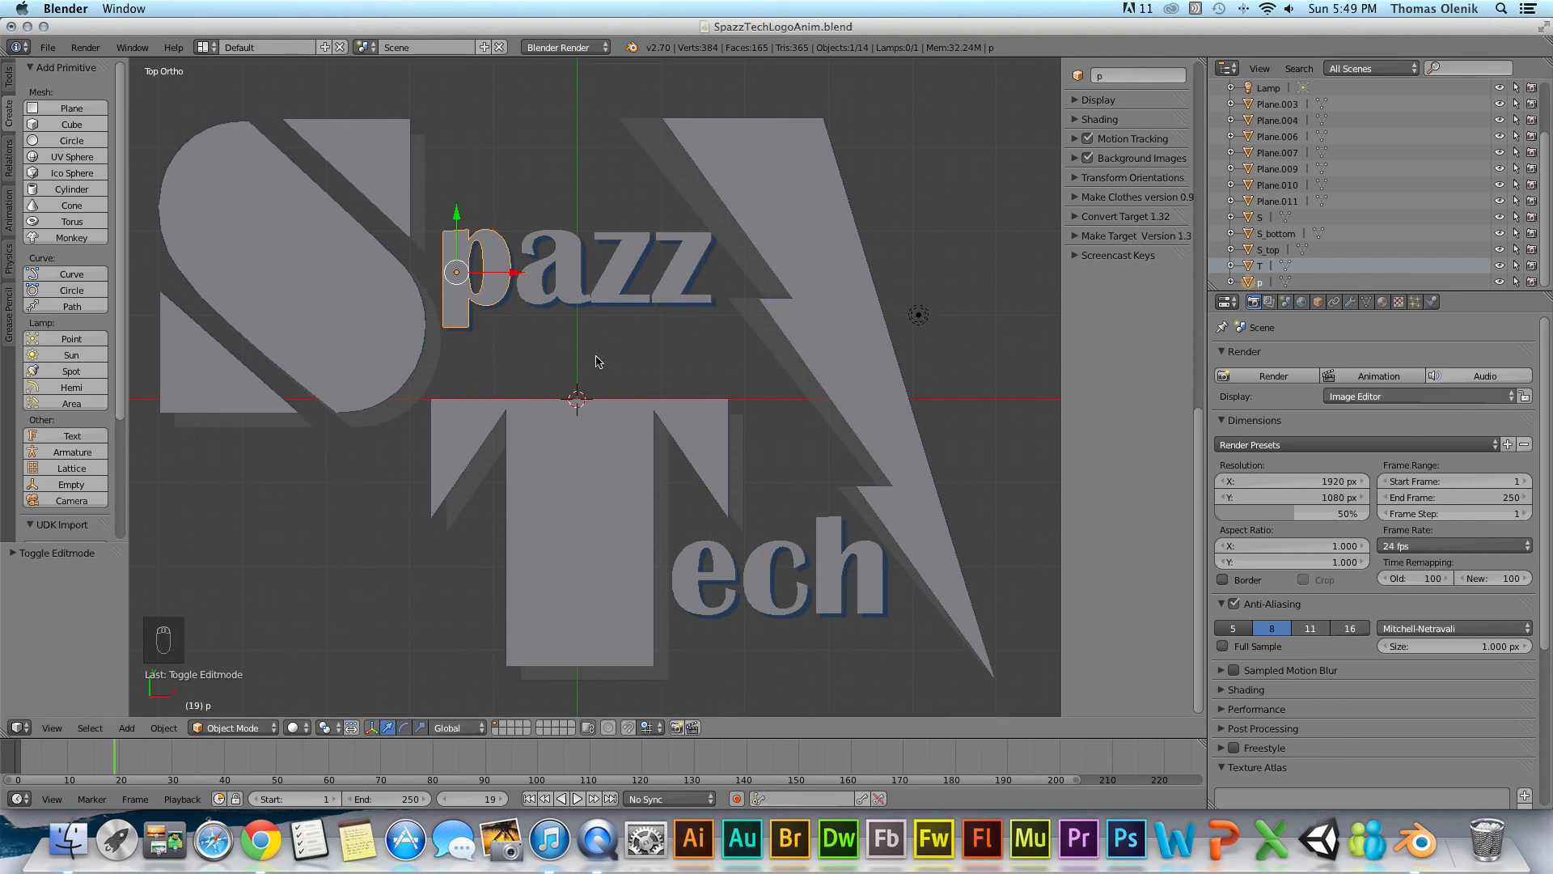